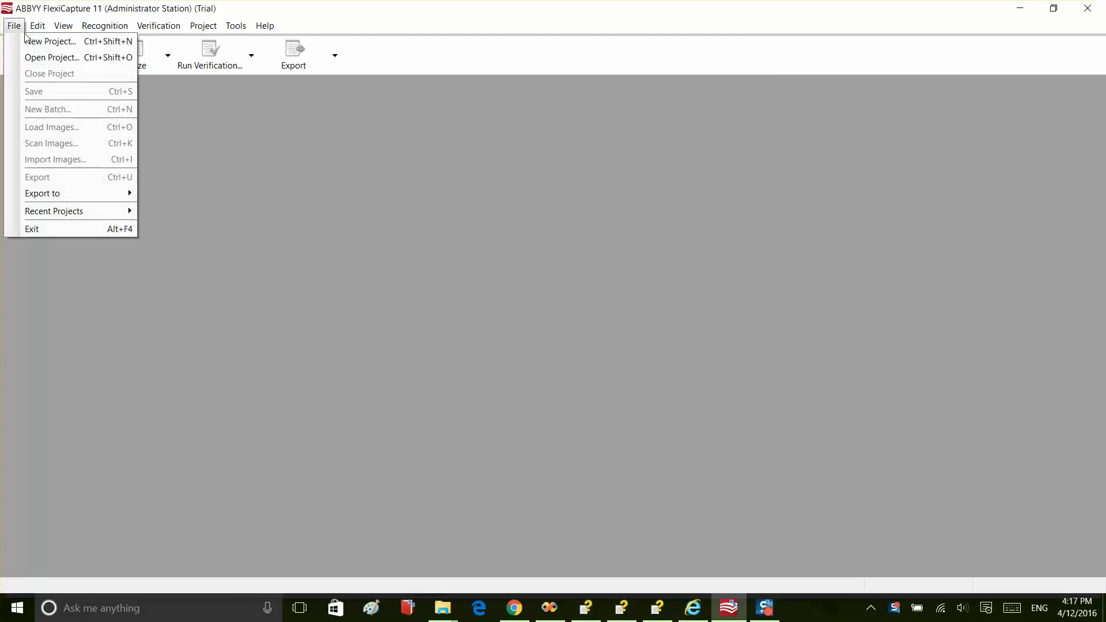
# - Start a new project and save it as FC_receipt in the FC_Receipt folder
pyautogui.click(43, 40)
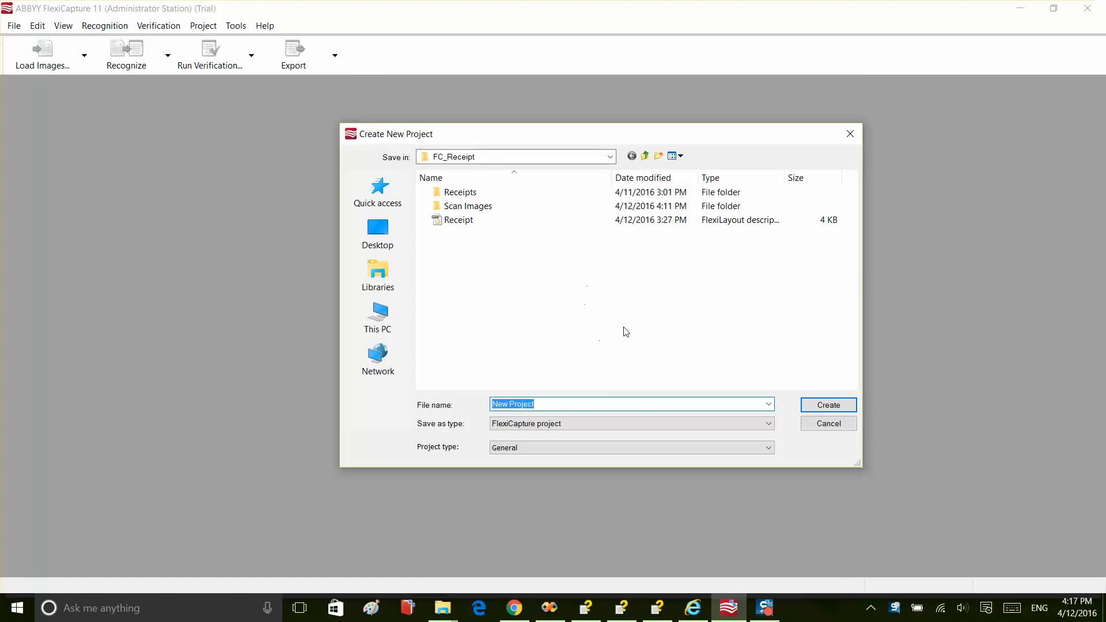
pyautogui.write('FC_r')
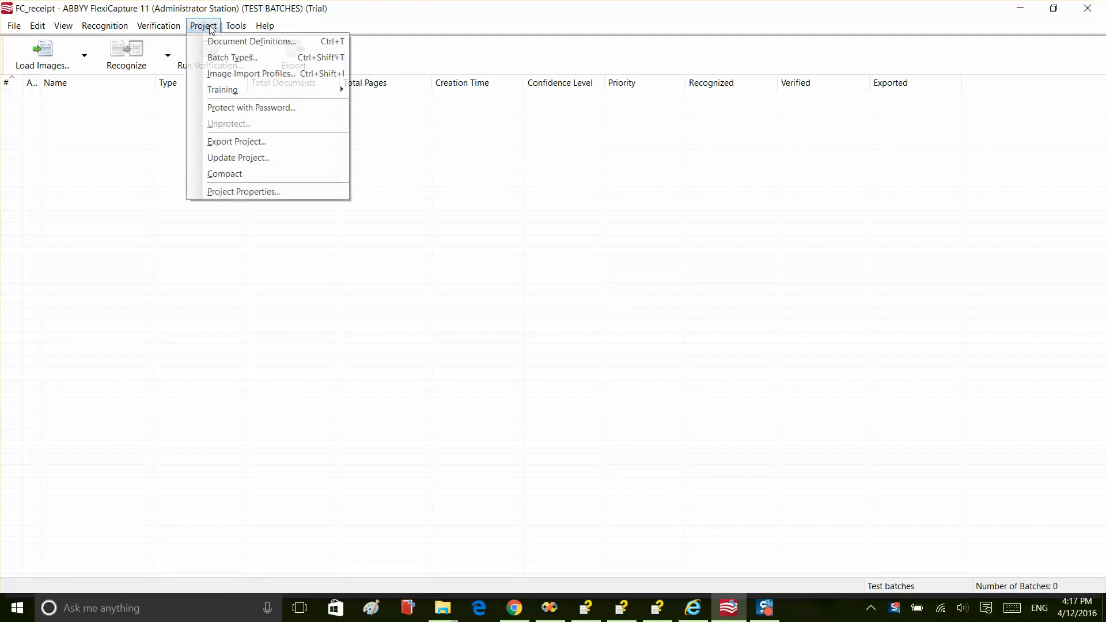
# - Add document definition DD_receipt with printed OCR text and continue to page setup
pyautogui.click(252, 41)
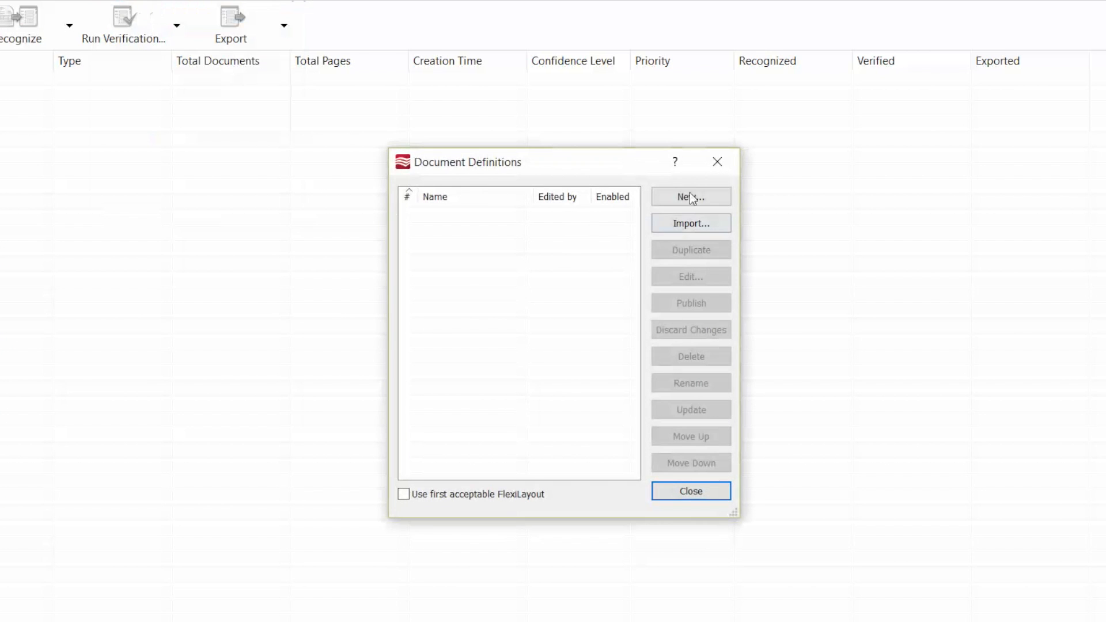
pyautogui.click(690, 197)
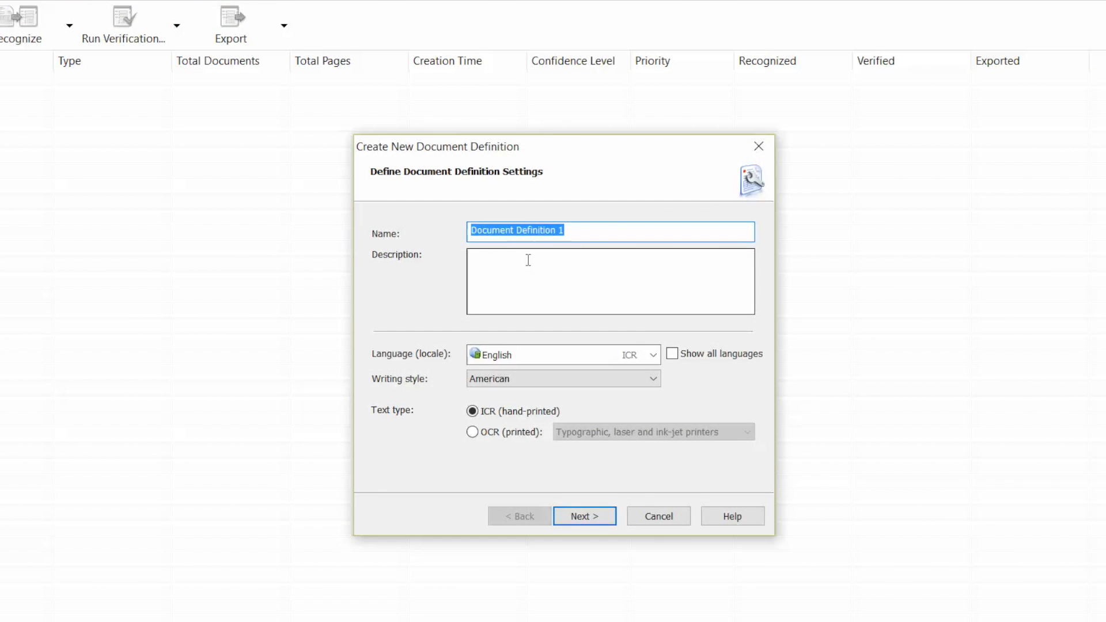
pyautogui.write('DD_receipt')
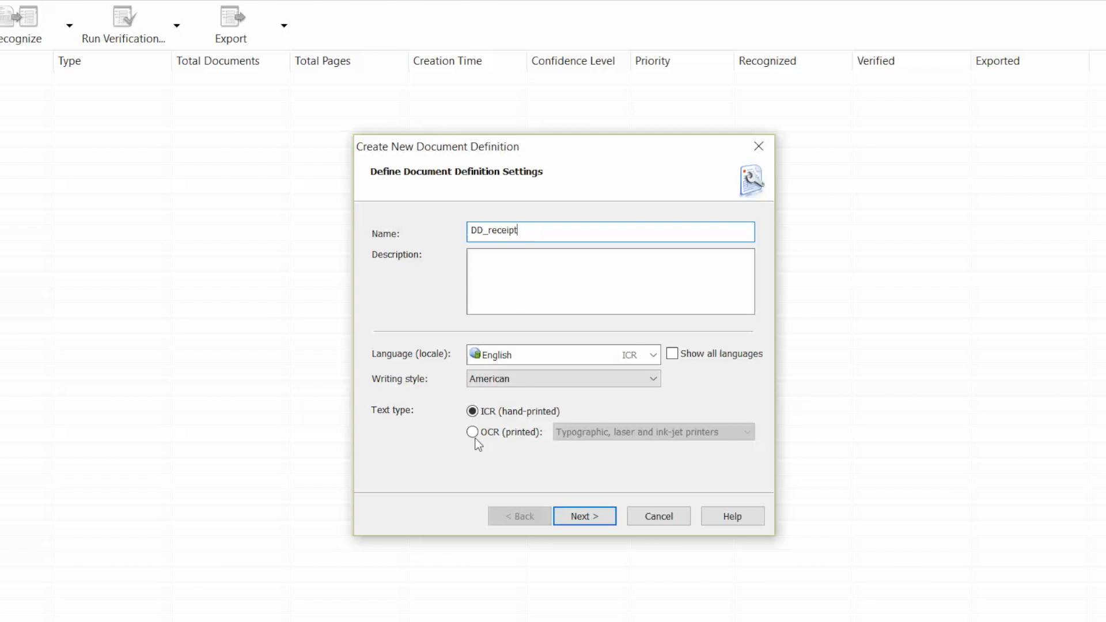
pyautogui.click(472, 431)
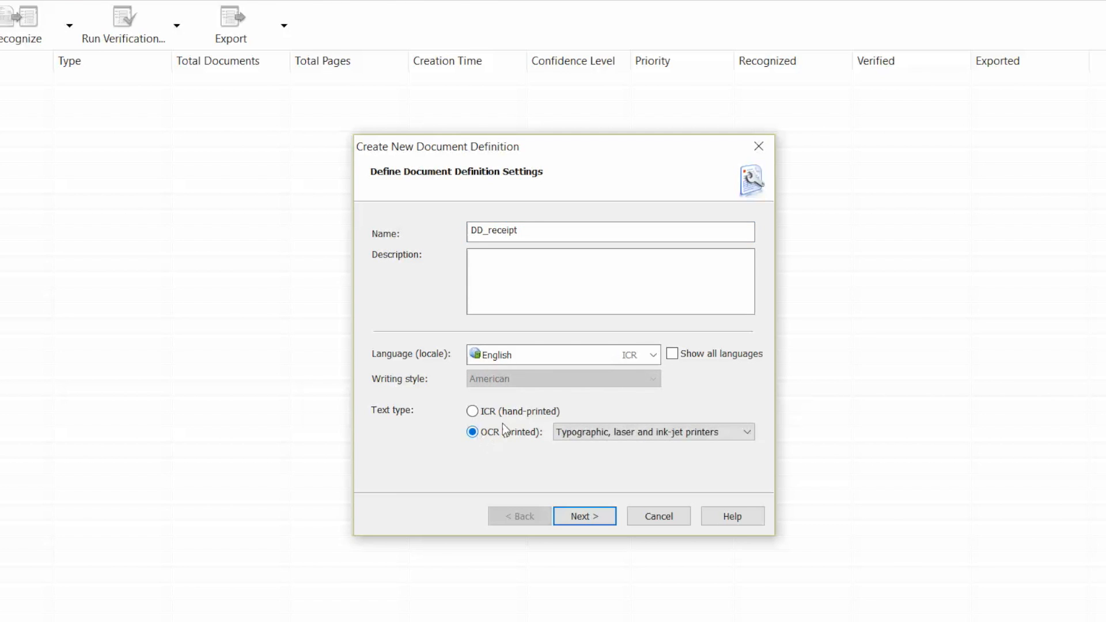
pyautogui.click(584, 516)
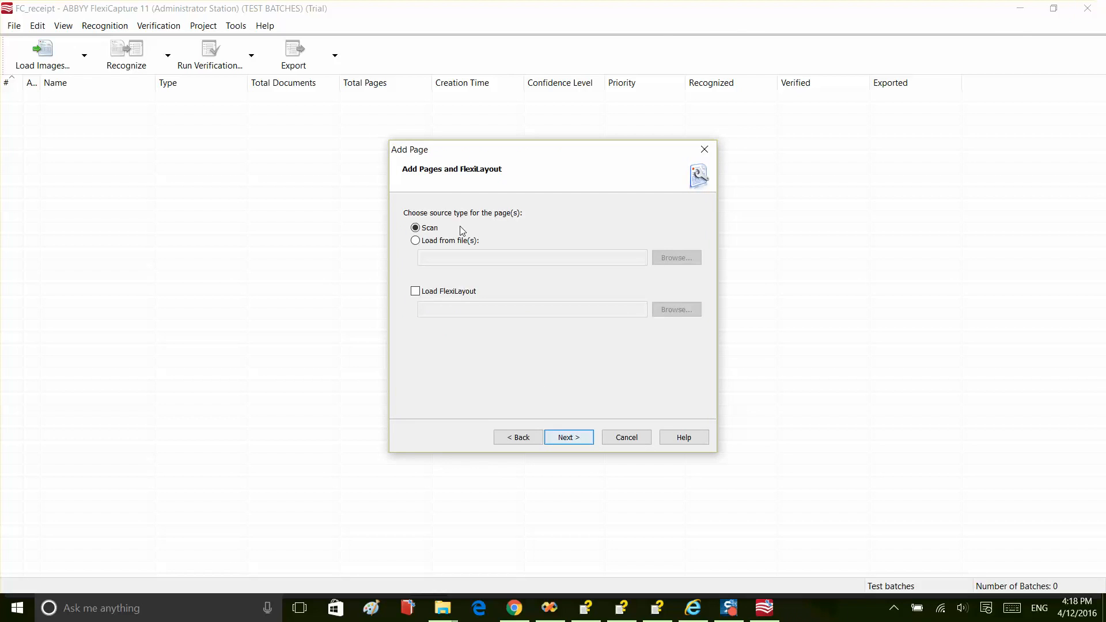
# - Load page image 01.tif with the Receipt.afl FlexiLayout and finish the definition wizard
pyautogui.click(415, 241)
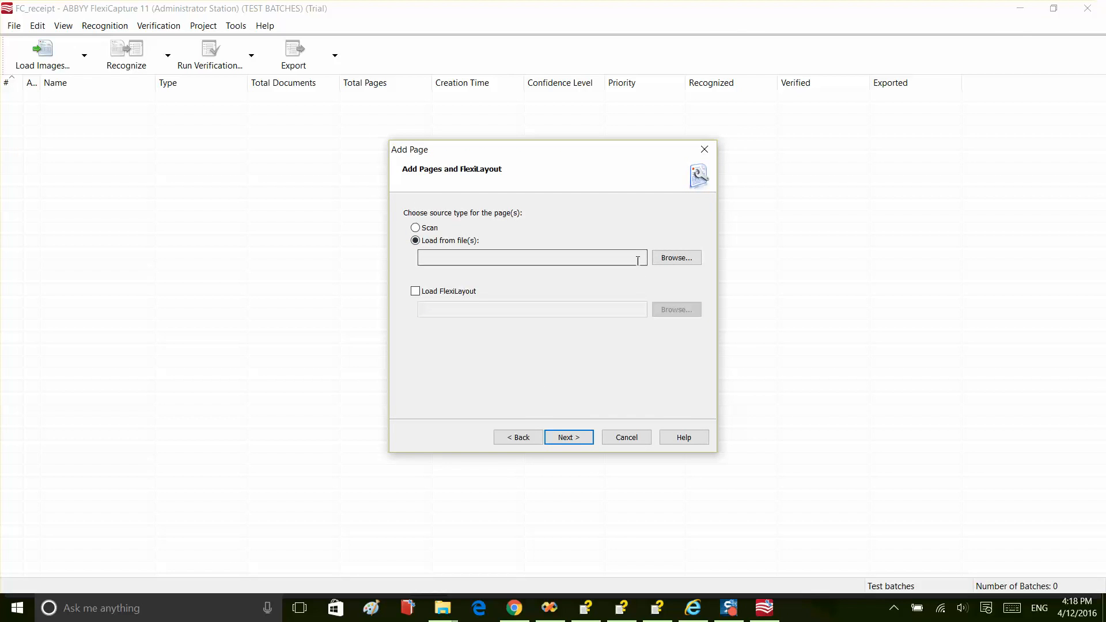
pyautogui.click(676, 257)
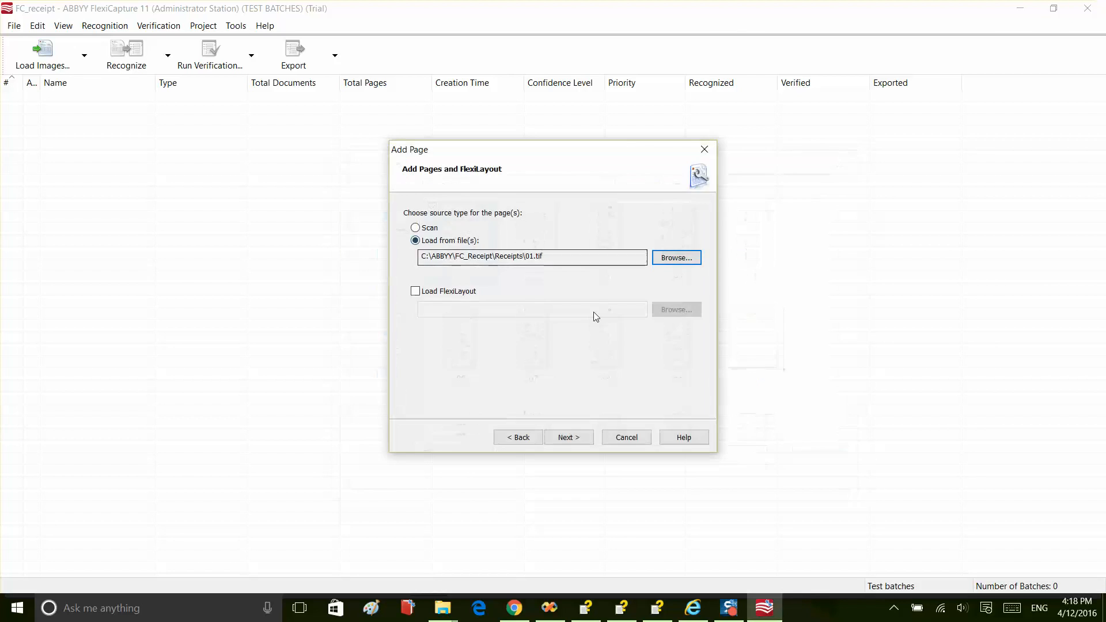
pyautogui.click(414, 291)
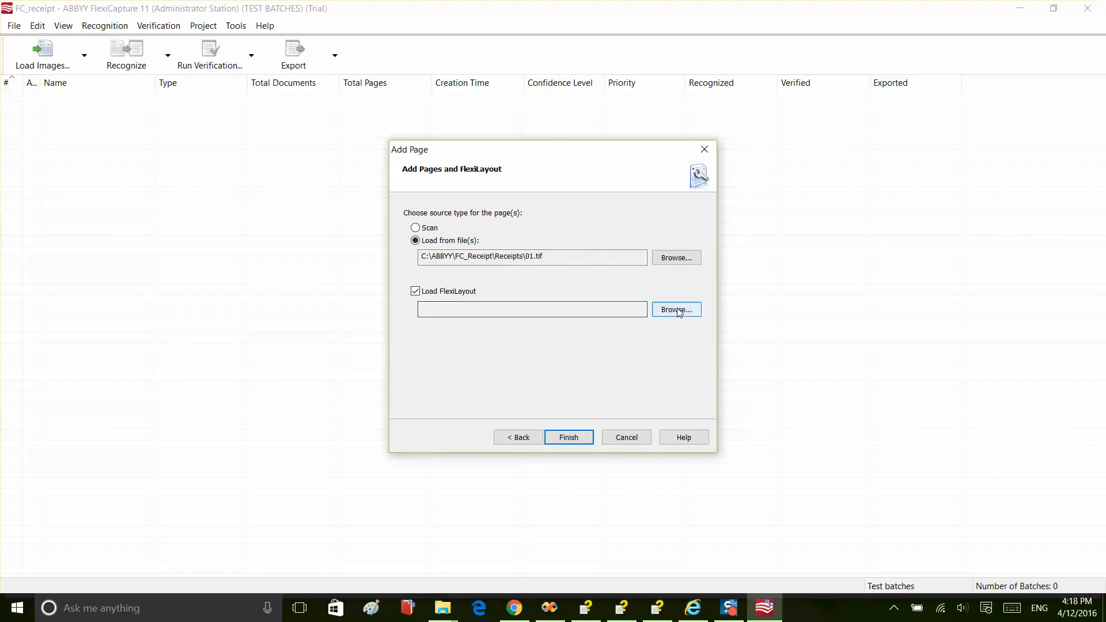
pyautogui.click(676, 310)
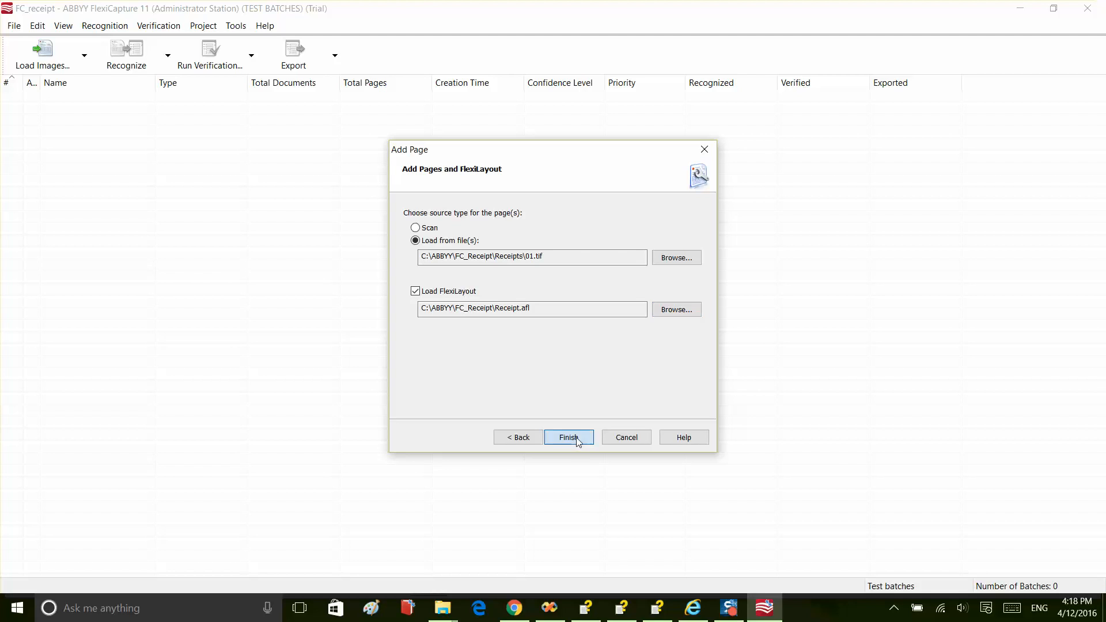
pyautogui.click(569, 437)
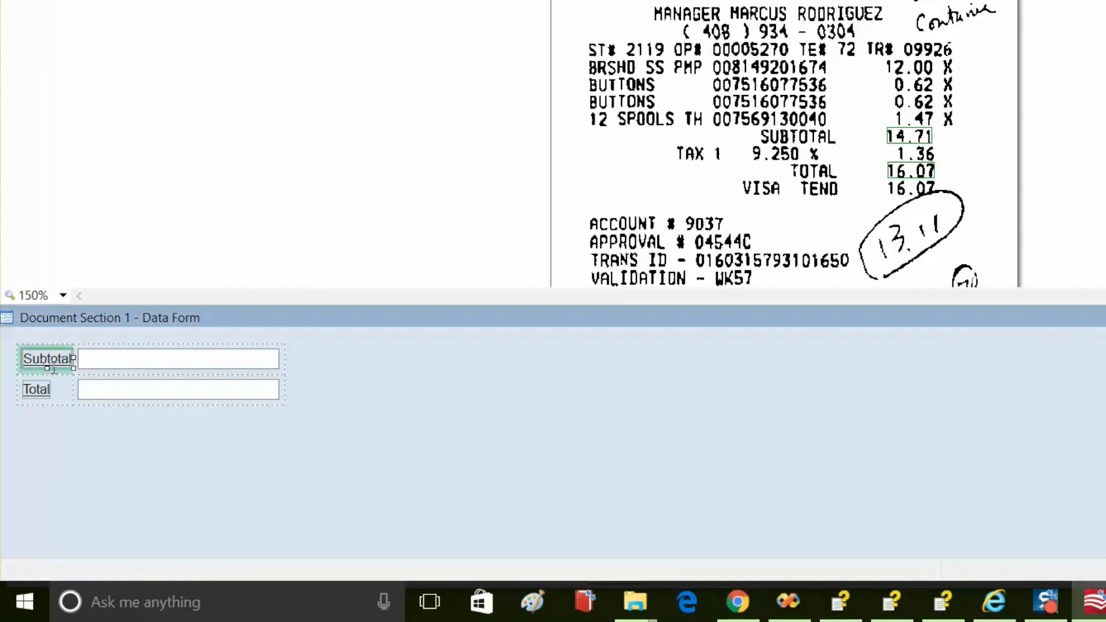
# - Inspect the Subtotal field of DD_receipt on the data form
pyautogui.click(36, 390)
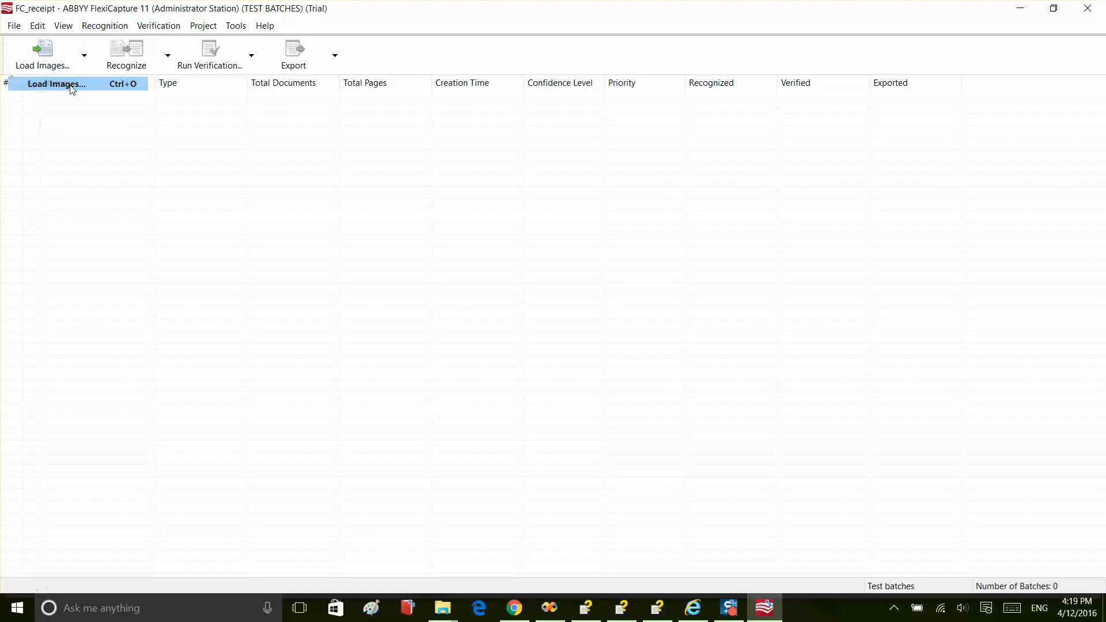
# - Load and recognize the receipt images, review documents 2 and 5, then select all
pyautogui.click(55, 84)
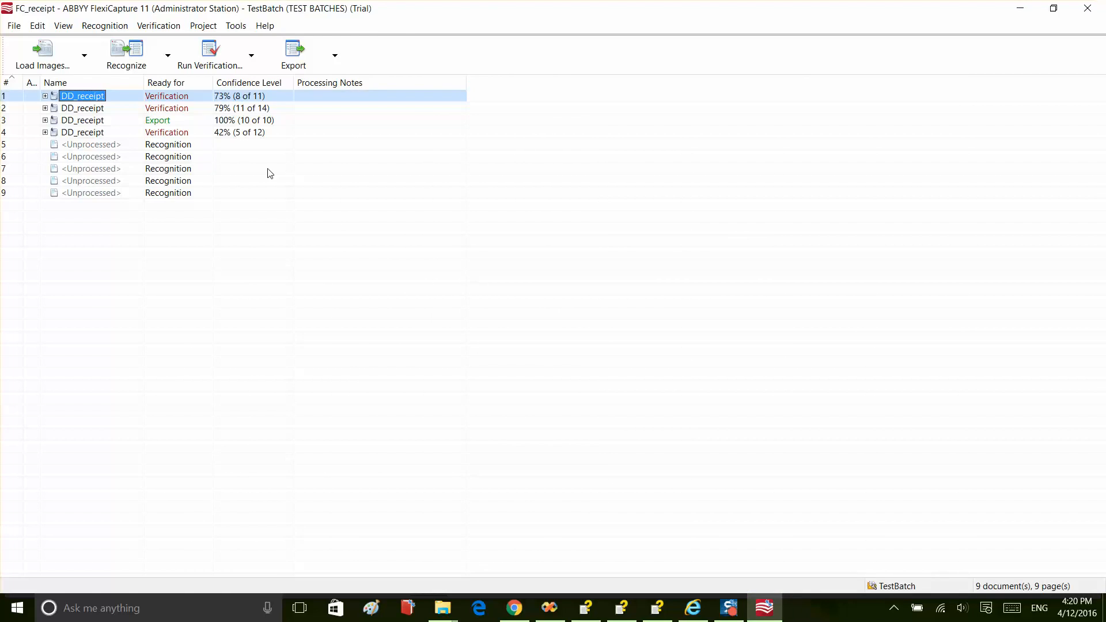
pyautogui.click(46, 108)
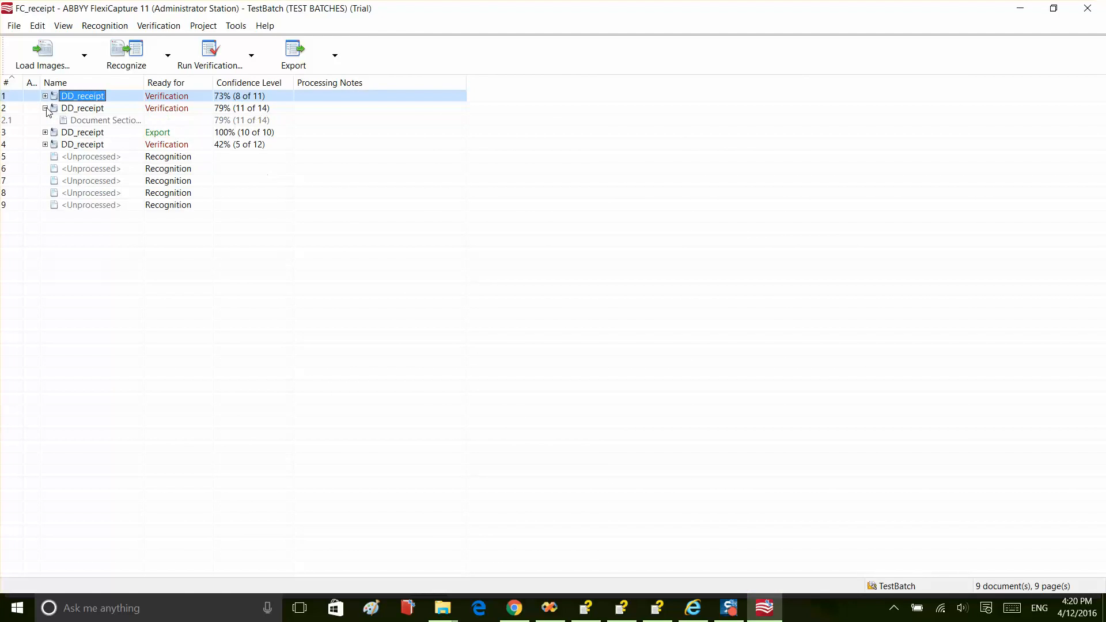
pyautogui.doubleClick(103, 120)
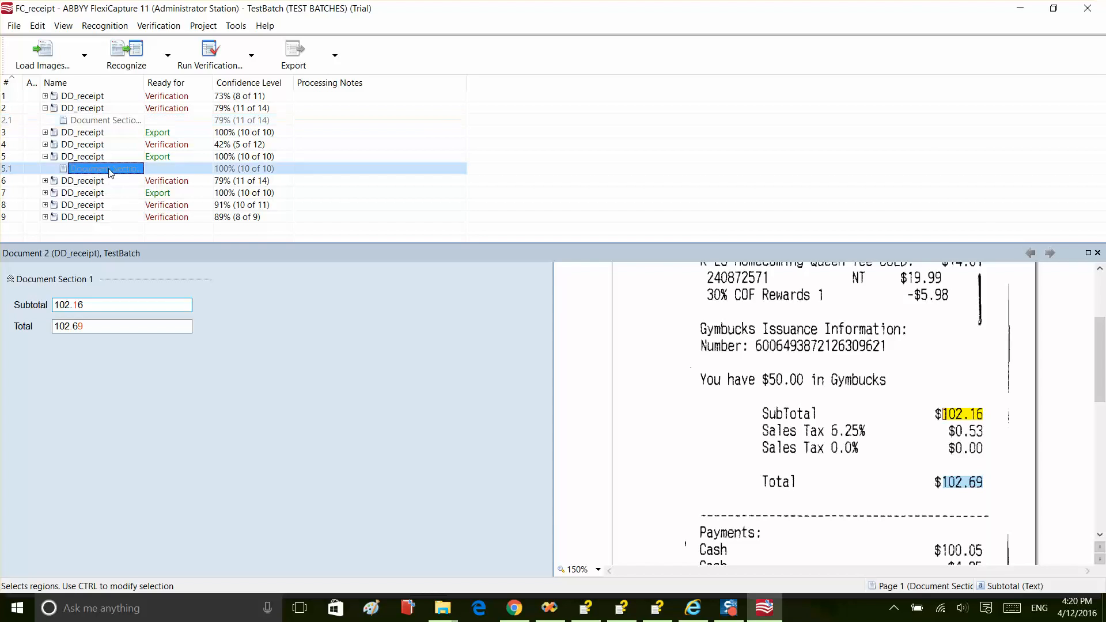
pyautogui.click(106, 168)
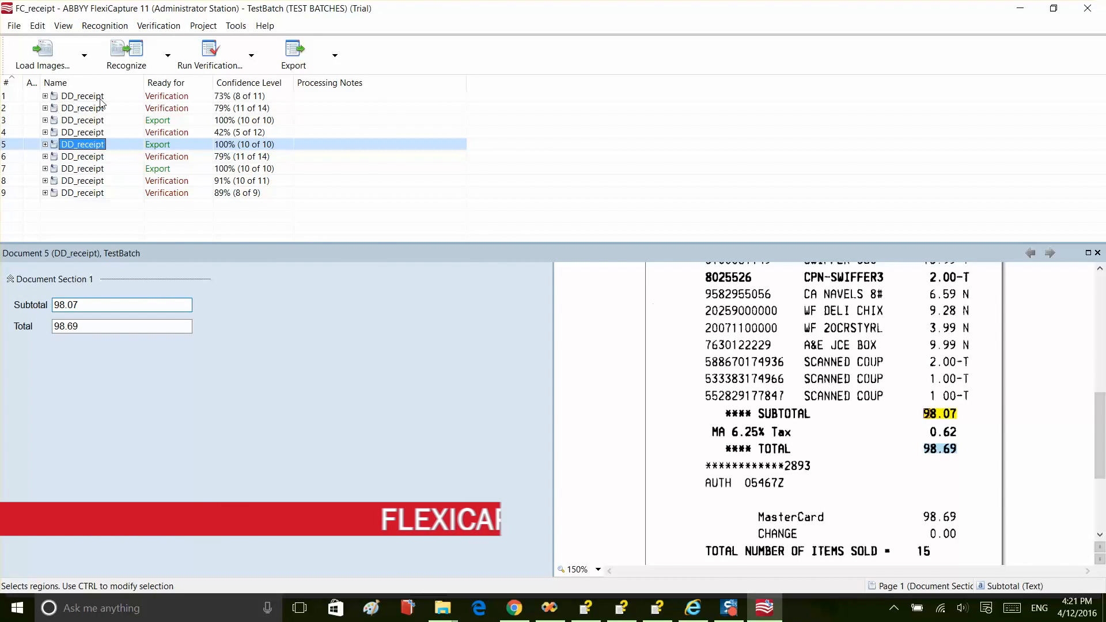
pyautogui.click(80, 96)
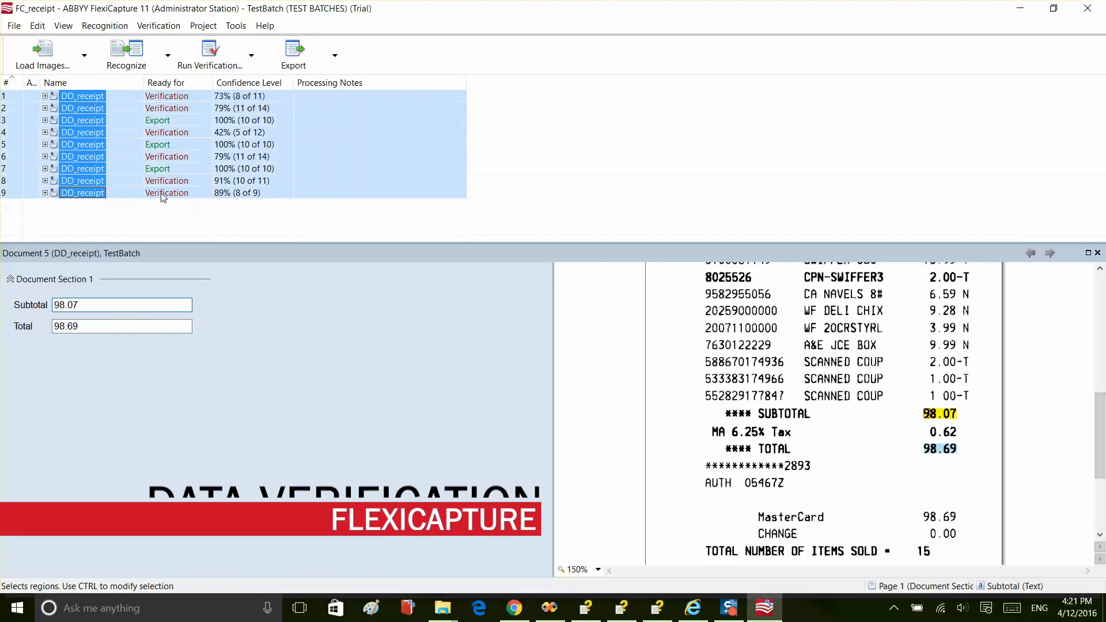
# - Run verification, confirming Totals 68.17, 102.69, 15.14 and Subtotal 102.16
pyautogui.click(209, 55)
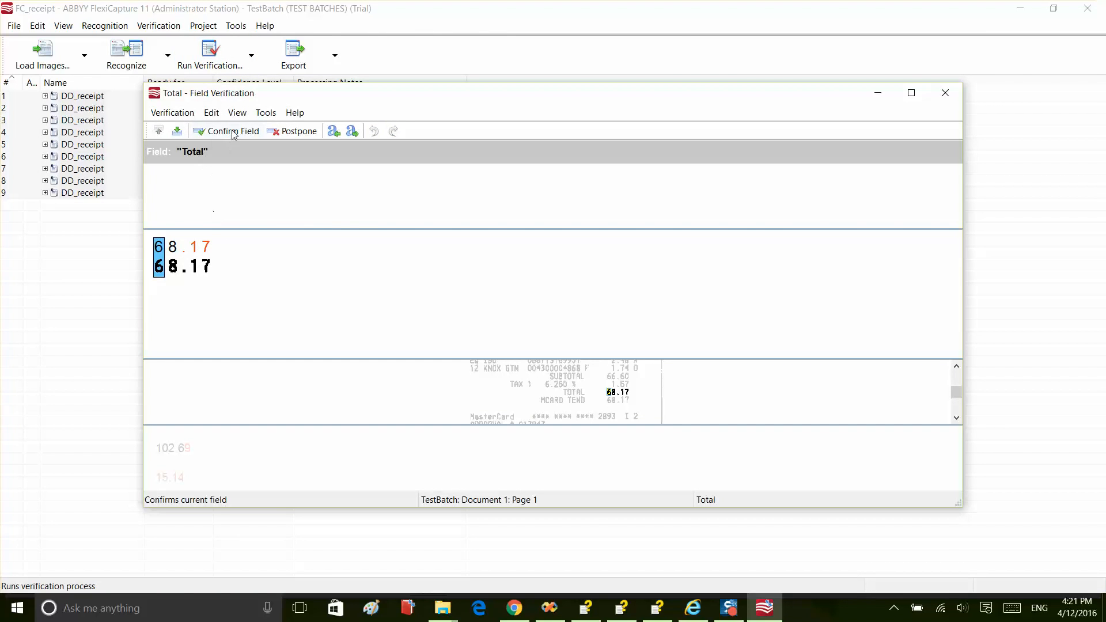
pyautogui.click(231, 131)
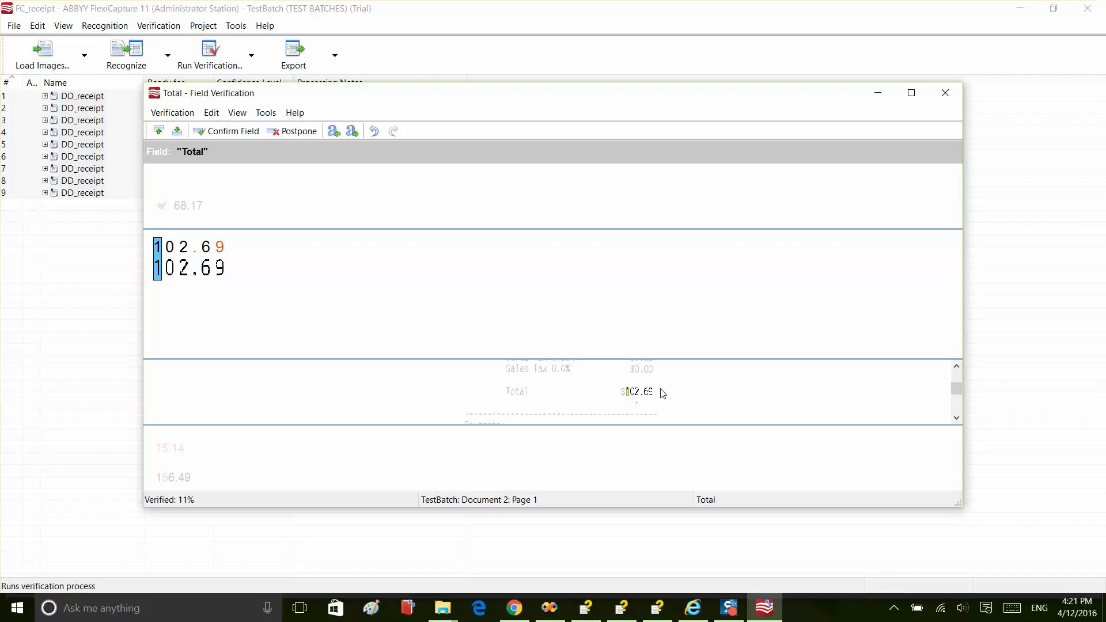
pyautogui.moveTo(634, 382)
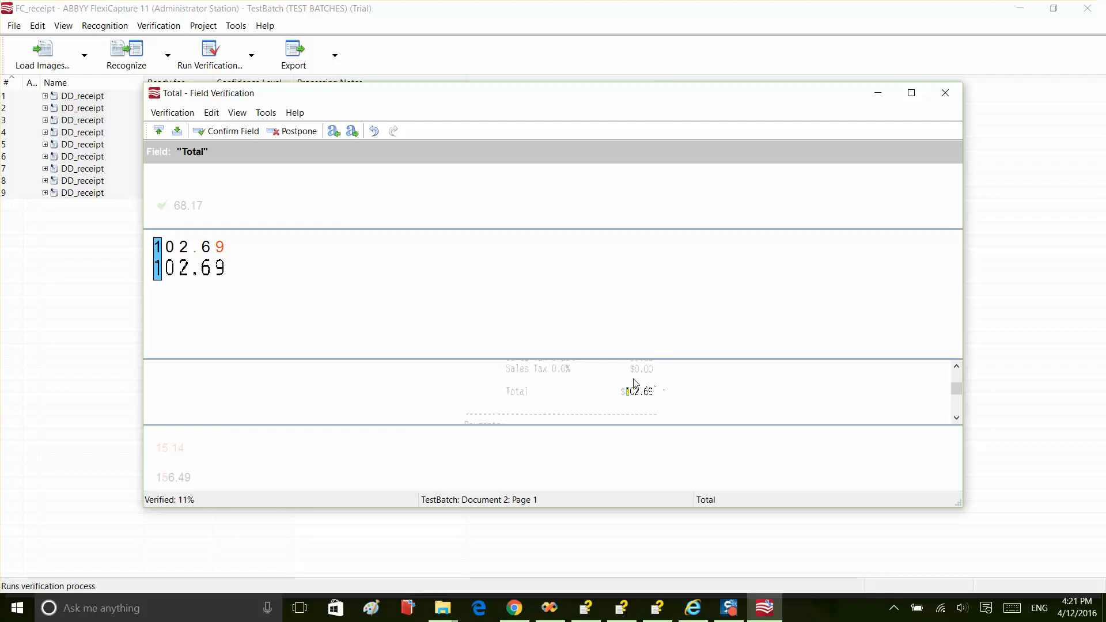
pyautogui.click(231, 131)
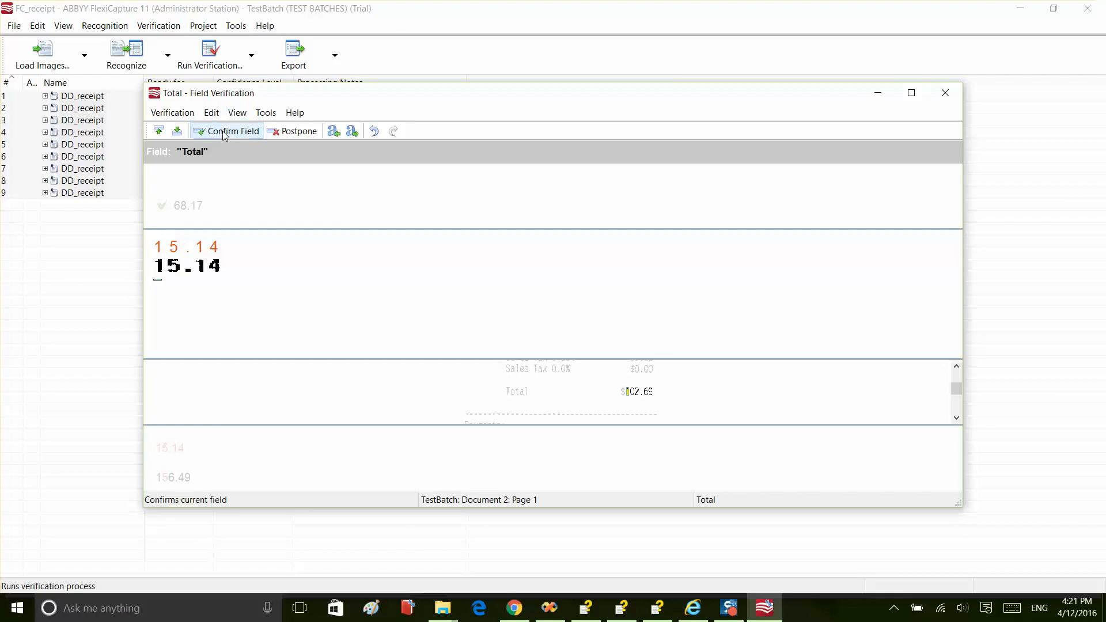
pyautogui.click(228, 130)
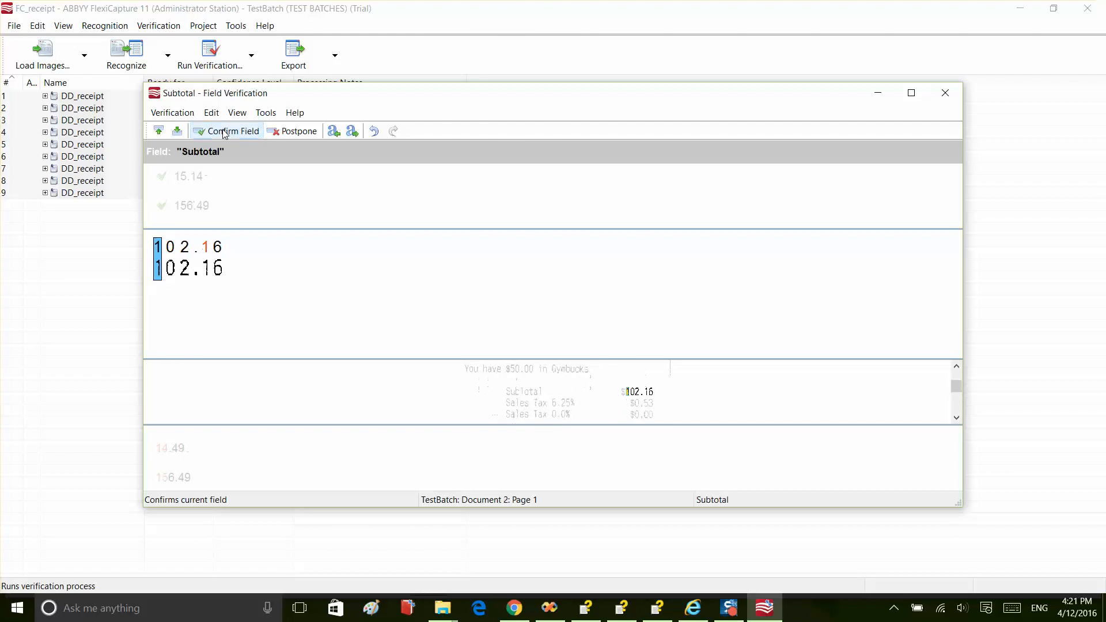
pyautogui.click(227, 130)
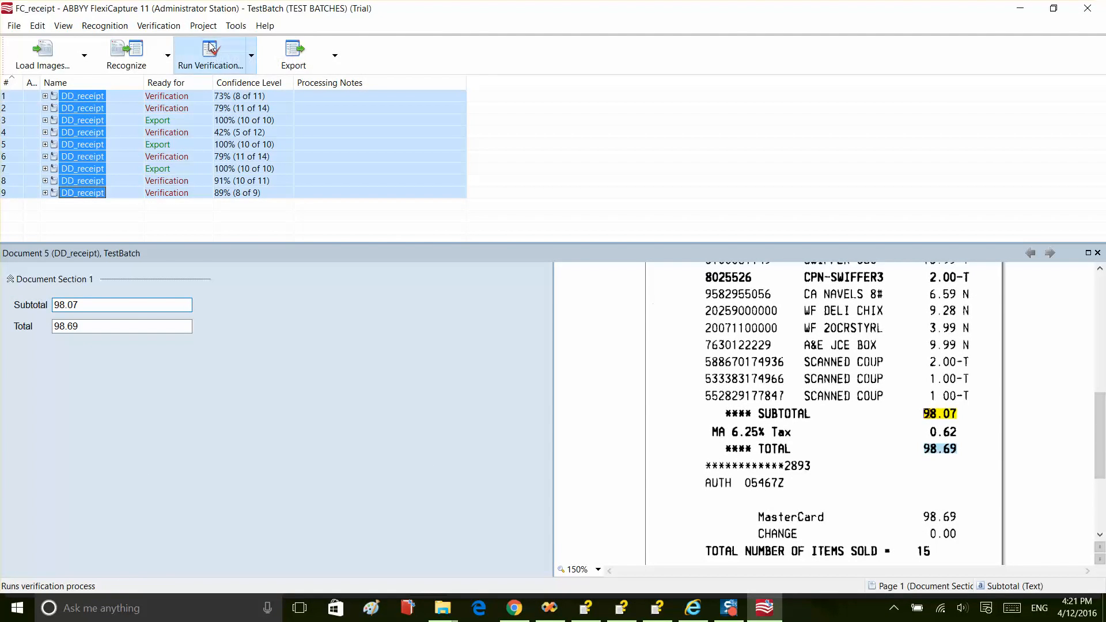
# - Re-verify remaining receipts, confirming Totals 68.17, 102.69 and Subtotal 46.96
pyautogui.click(211, 52)
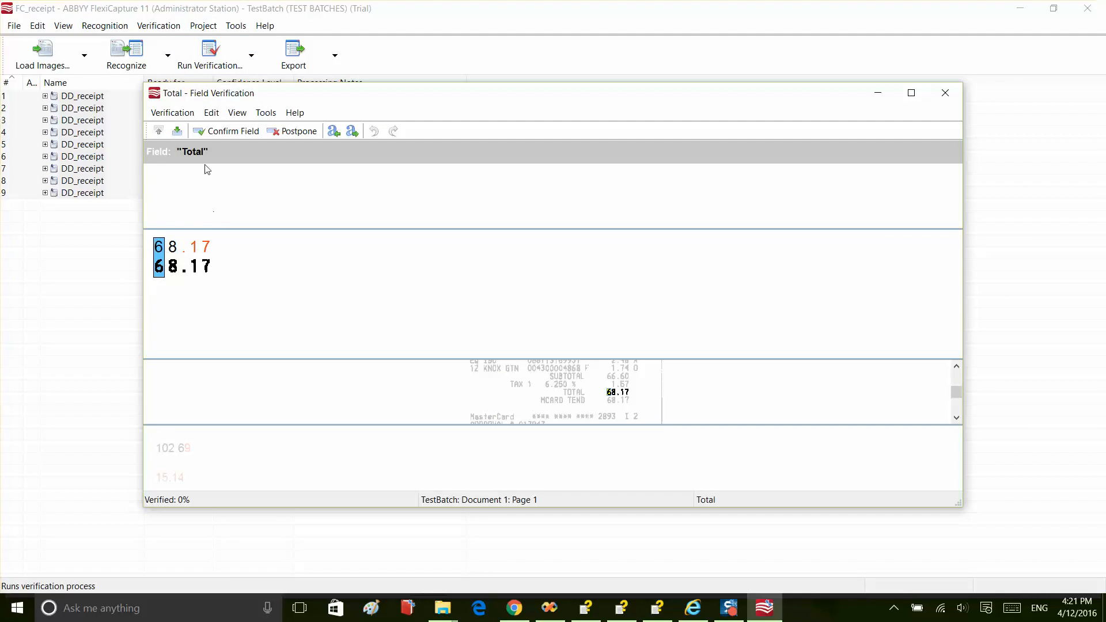
pyautogui.click(230, 131)
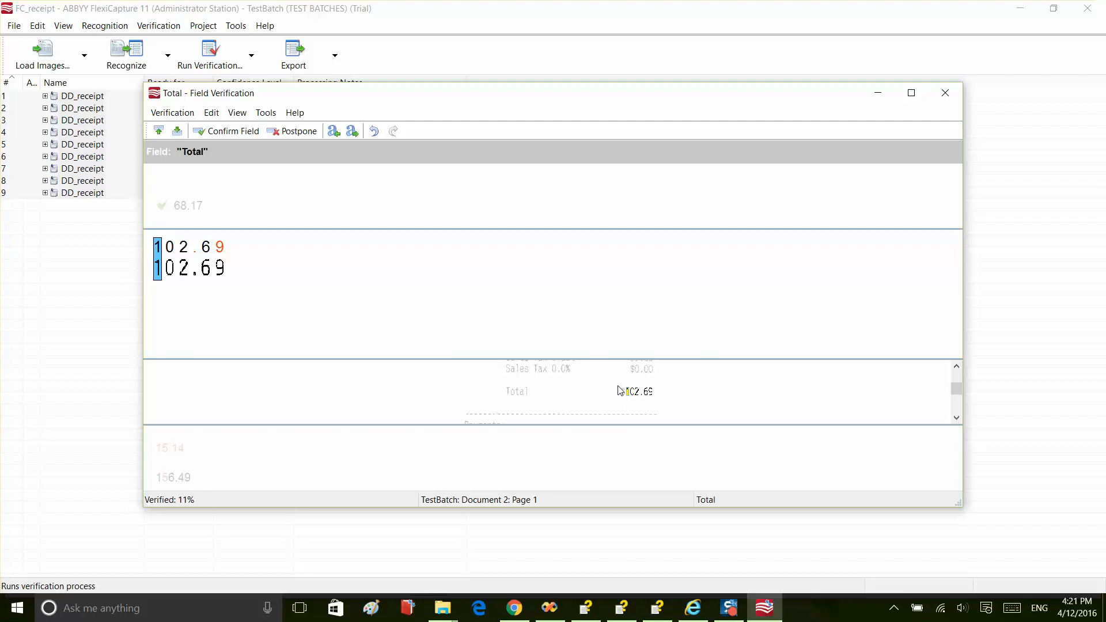
pyautogui.click(225, 131)
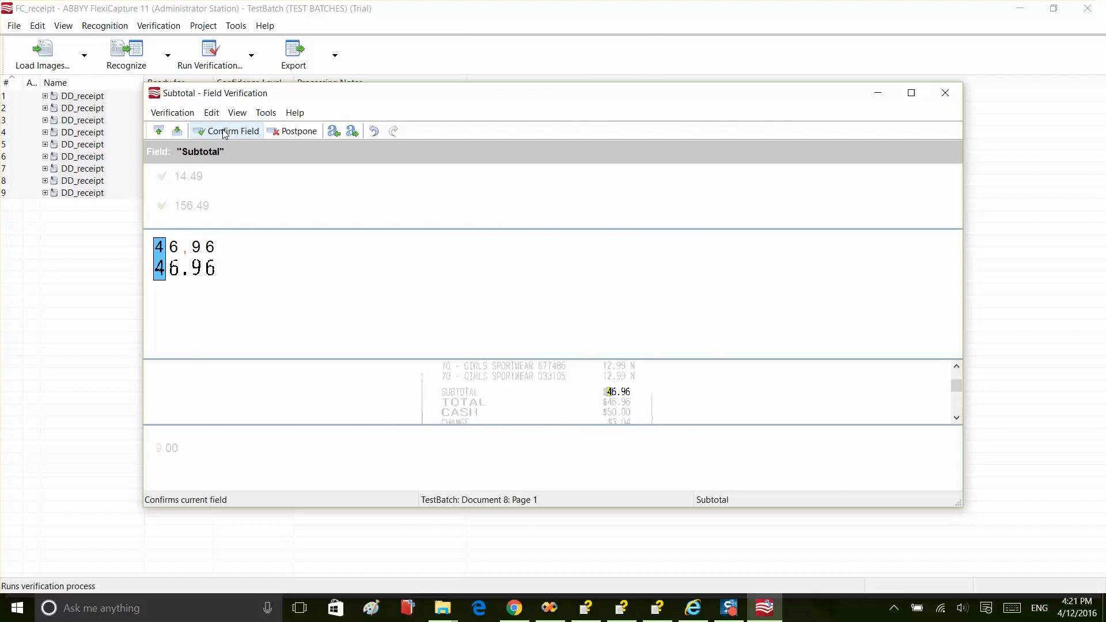
pyautogui.click(226, 131)
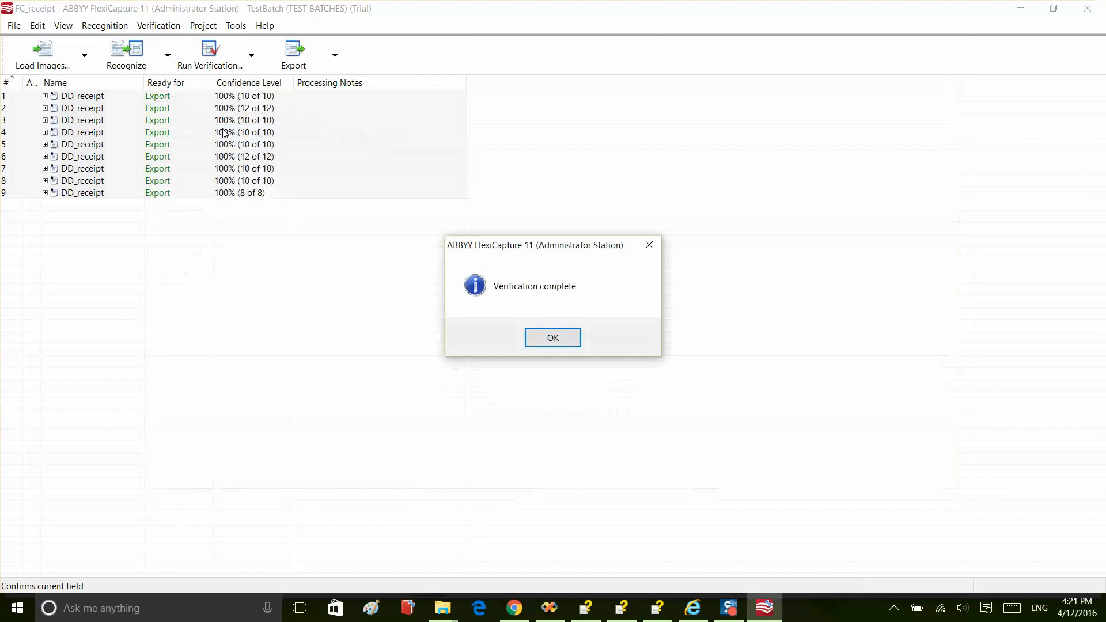
# - Dismiss the completion message and export batch data to the Excel workbook Data_receipt
pyautogui.click(396, 66)
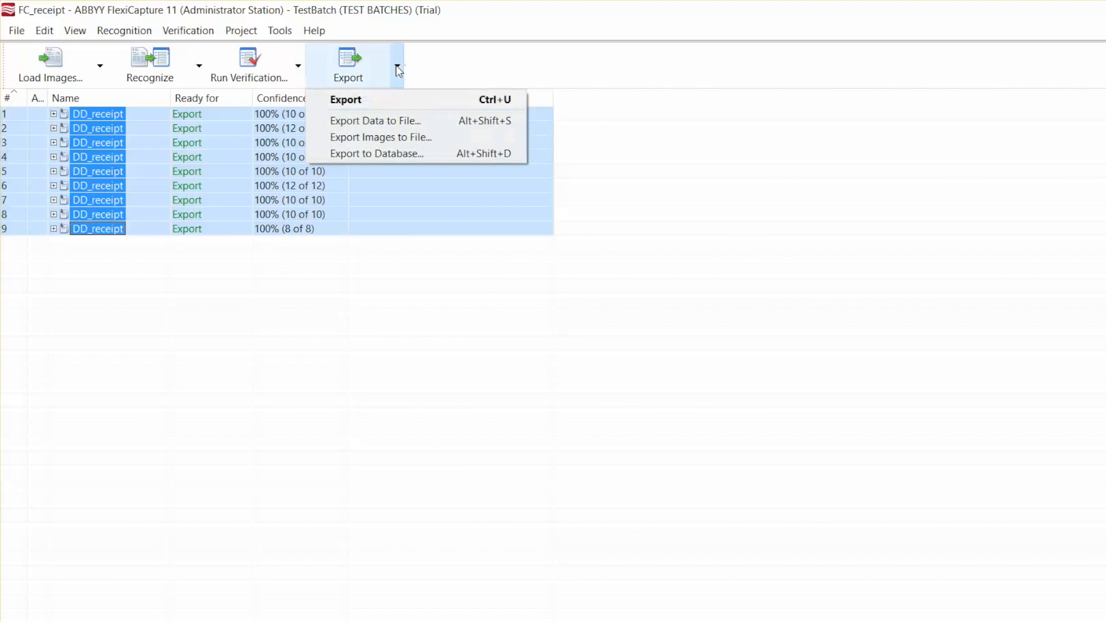
pyautogui.click(375, 121)
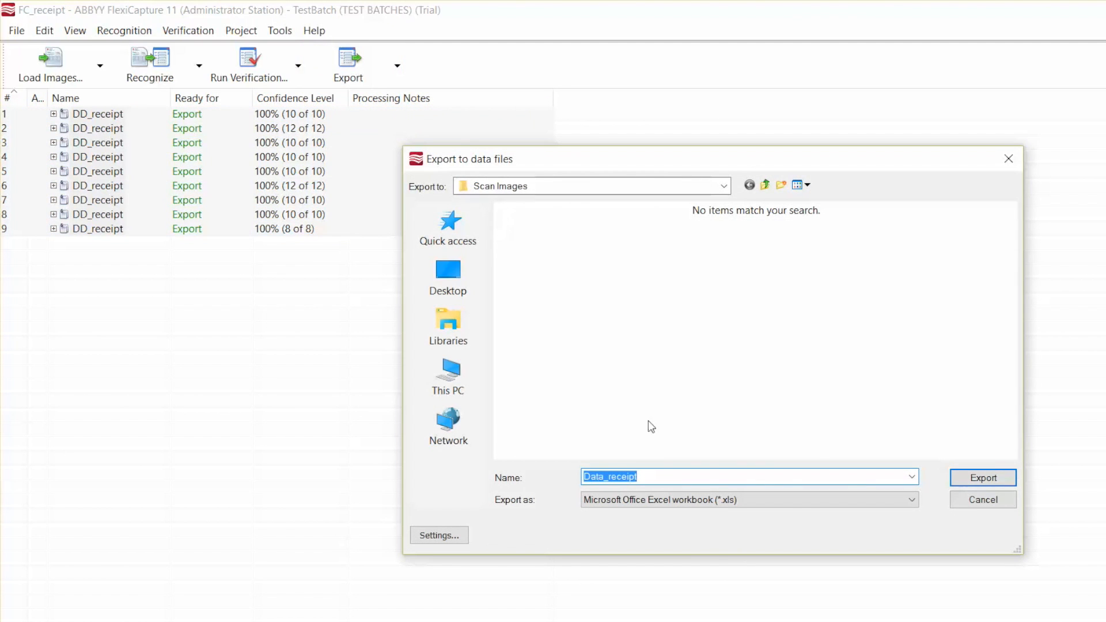
pyautogui.moveTo(983, 477)
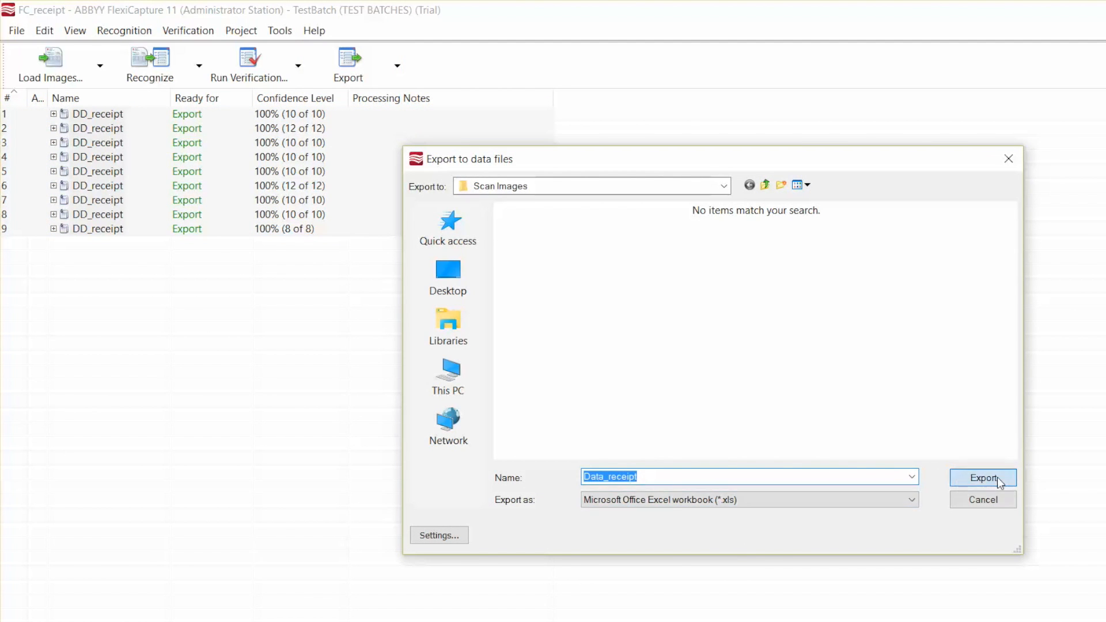
pyautogui.click(982, 477)
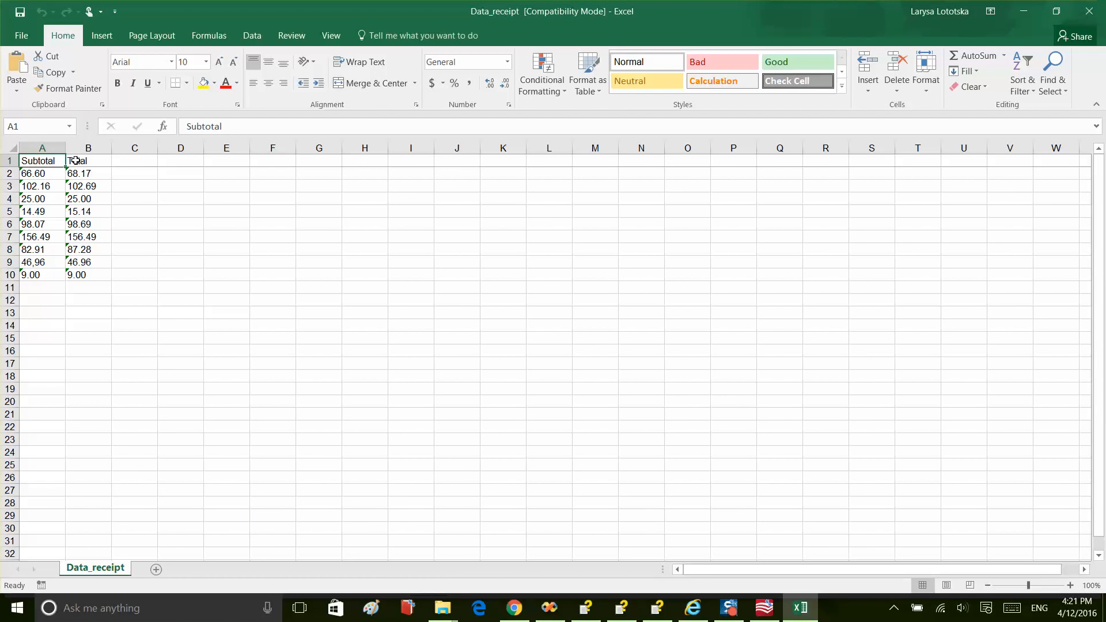
# - Review the Subtotal and Total columns in the Data_receipt workbook
pyautogui.click(87, 160)
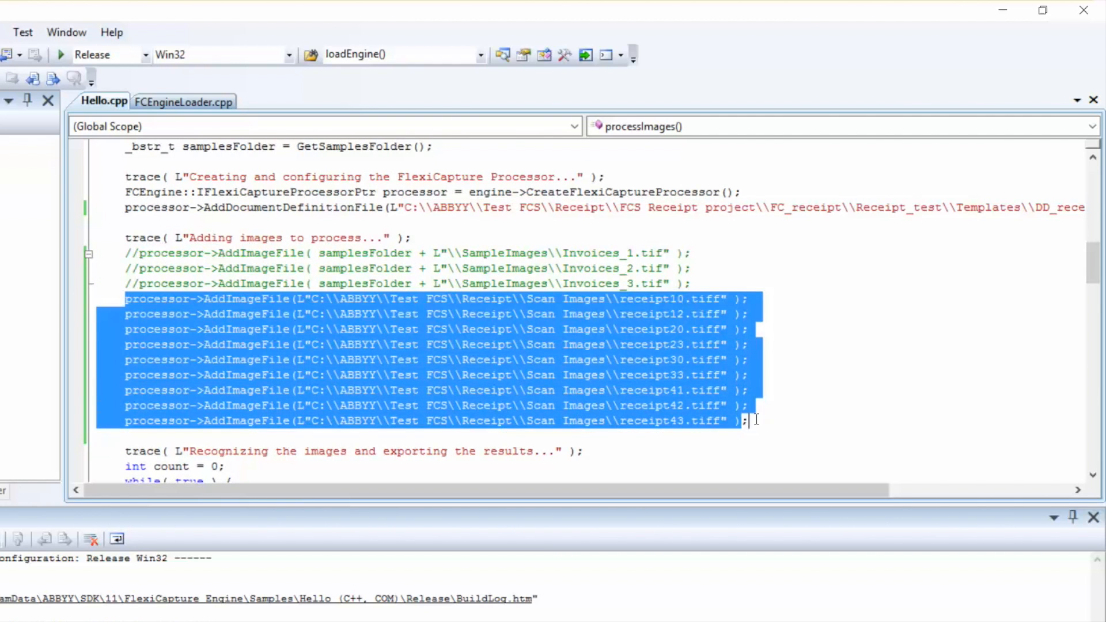
# - Run the Hello sample without debugging and start processing the receipt images
pyautogui.click(136, 26)
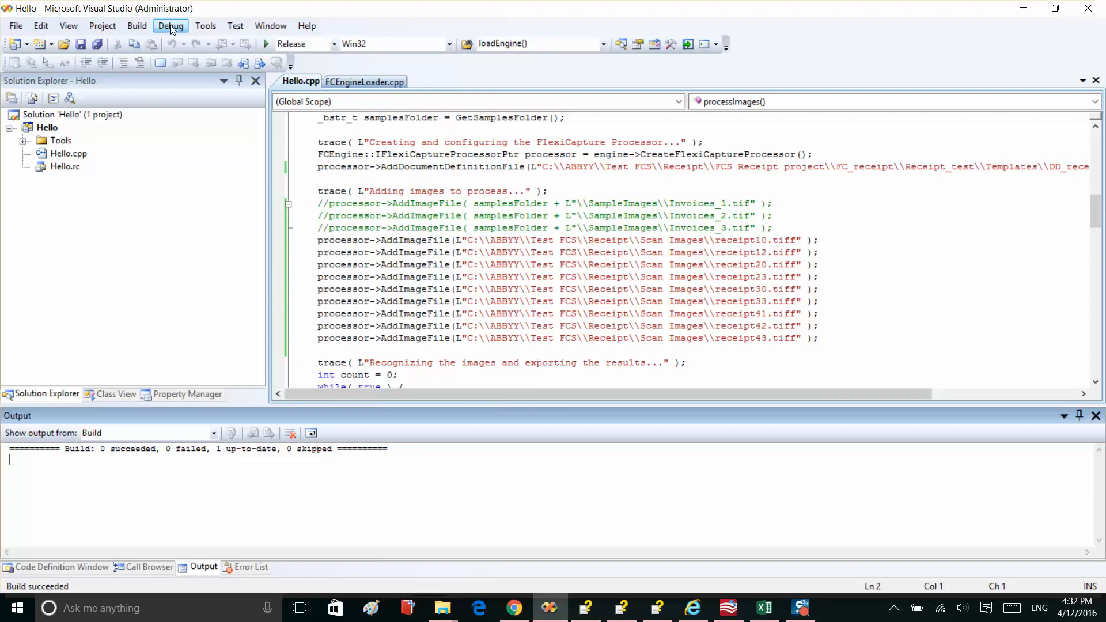
pyautogui.click(170, 26)
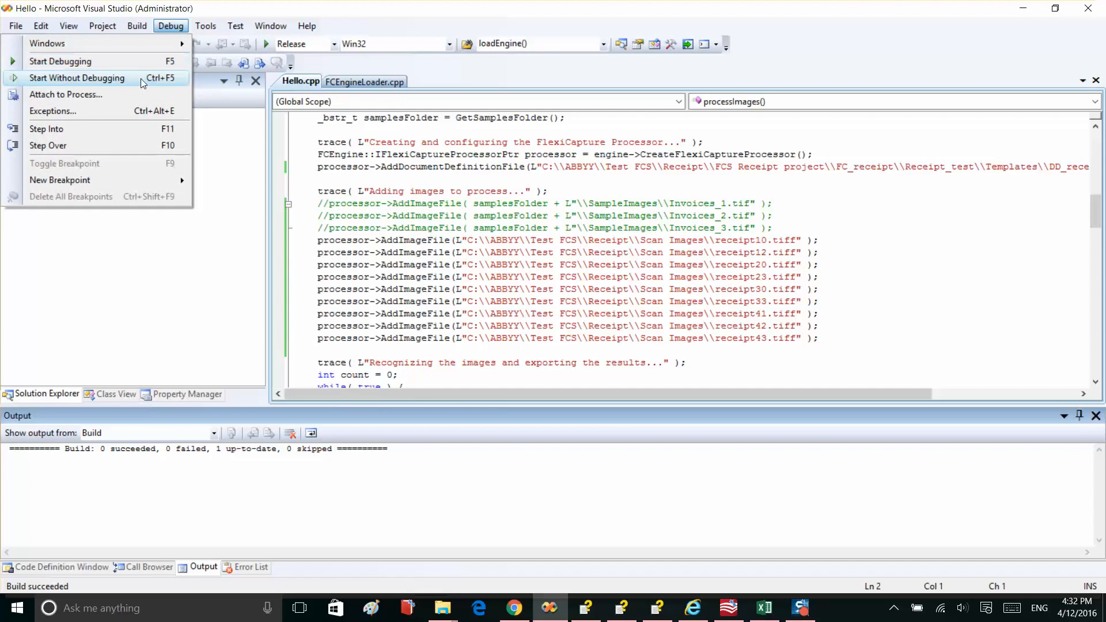
pyautogui.click(77, 78)
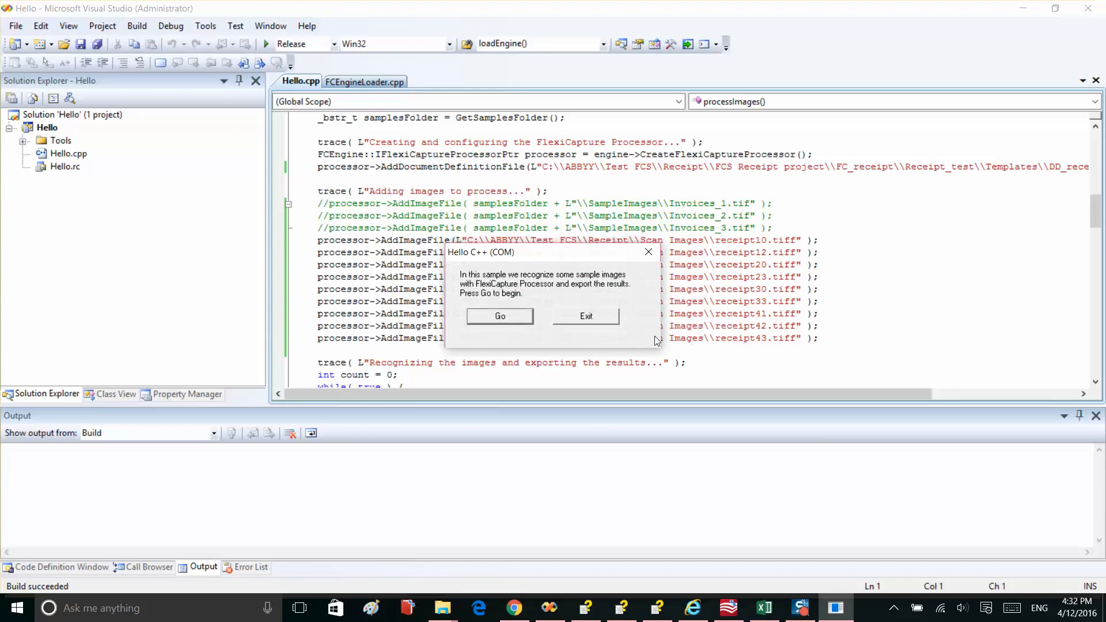
pyautogui.click(500, 316)
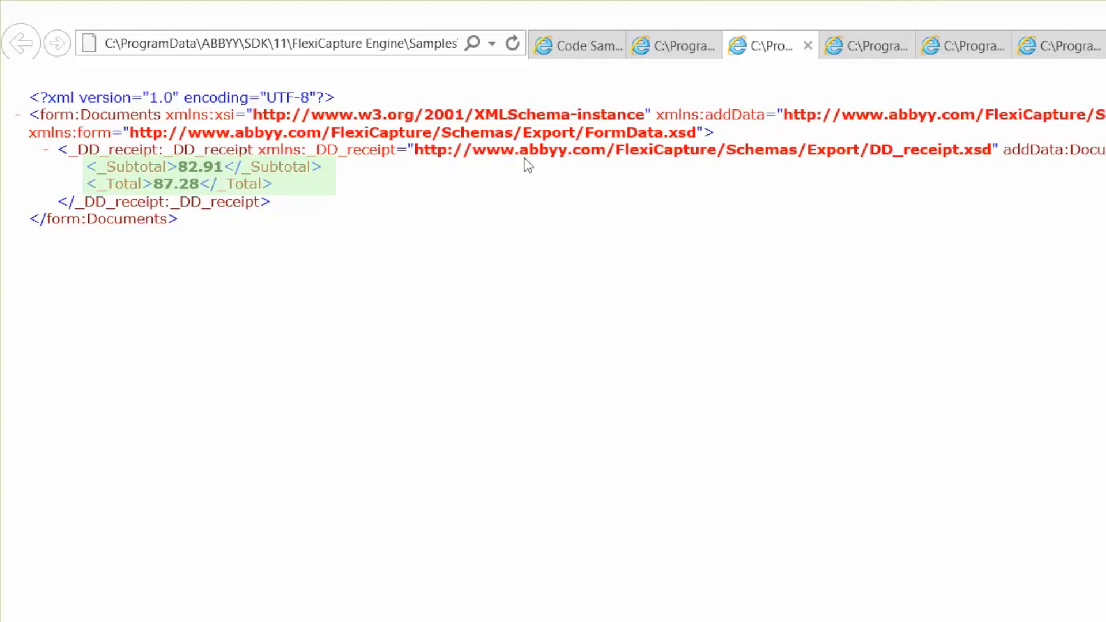
pyautogui.moveTo(575, 111)
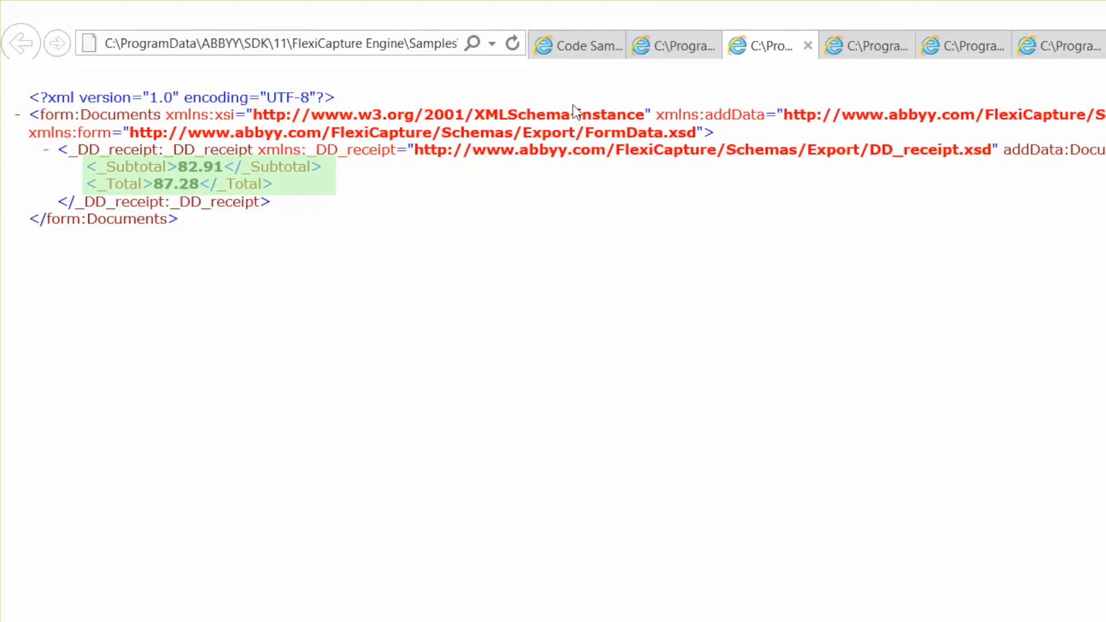
# - Show another receipt's XML result with Subtotal and Total 9.00
pyautogui.click(956, 46)
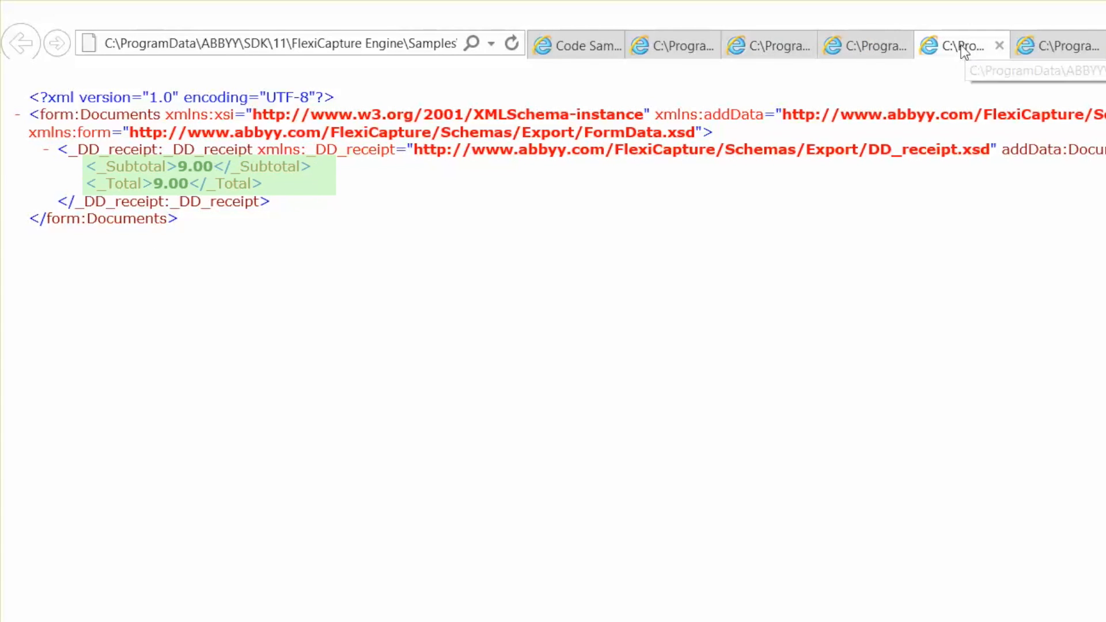